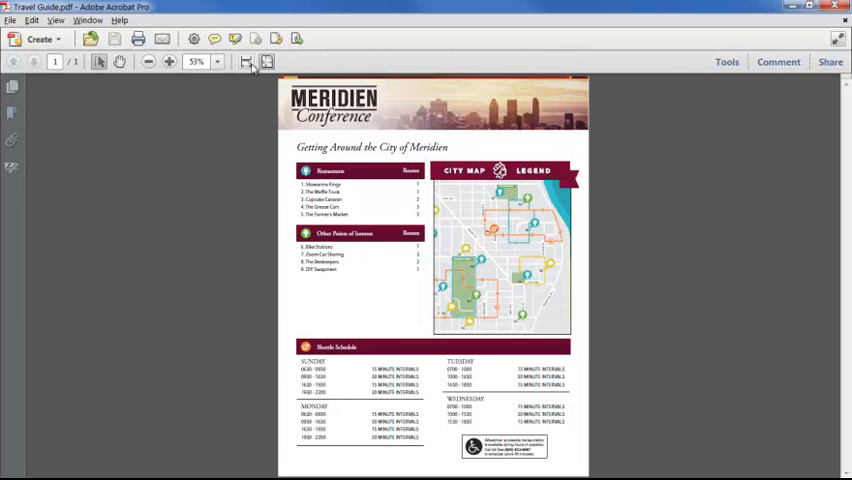
Zoom the Travel Guide page to 138% and move down to the city map
{"action": "left_click", "coordinate": [168, 62]}
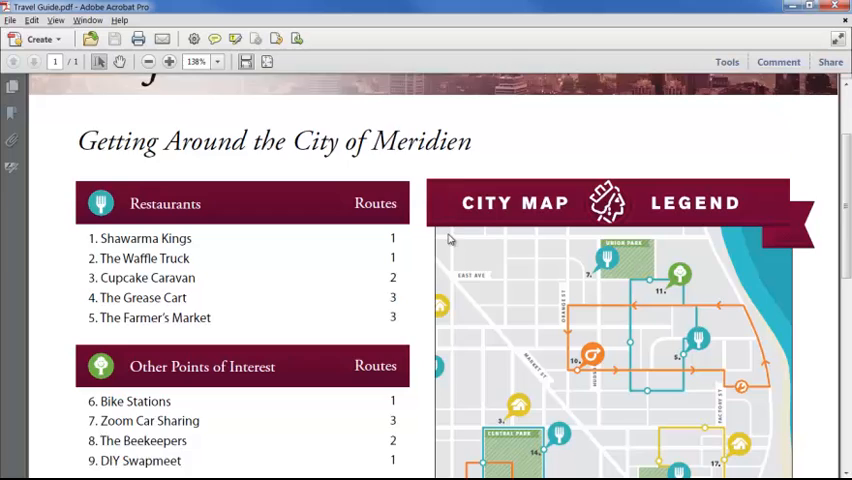
{"action": "scroll", "scroll_direction": "down", "scroll_amount": 3}
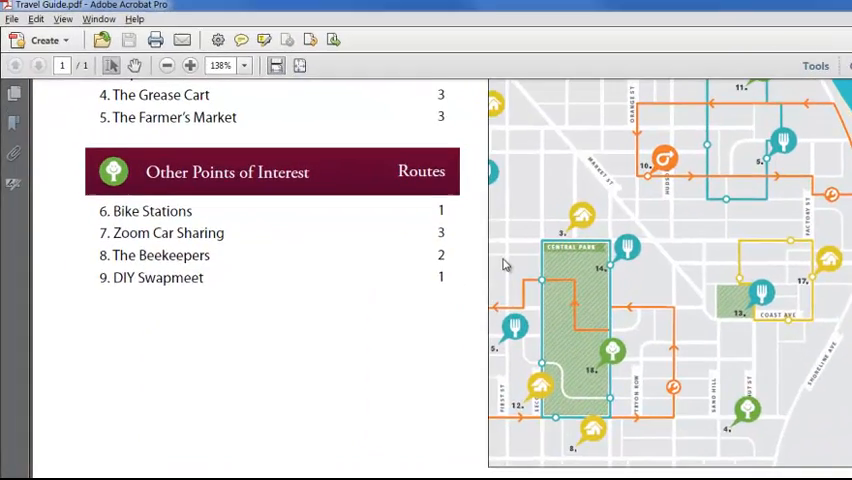
Reach the Save As export format choices from the File menu
{"action": "left_click", "coordinate": [12, 18]}
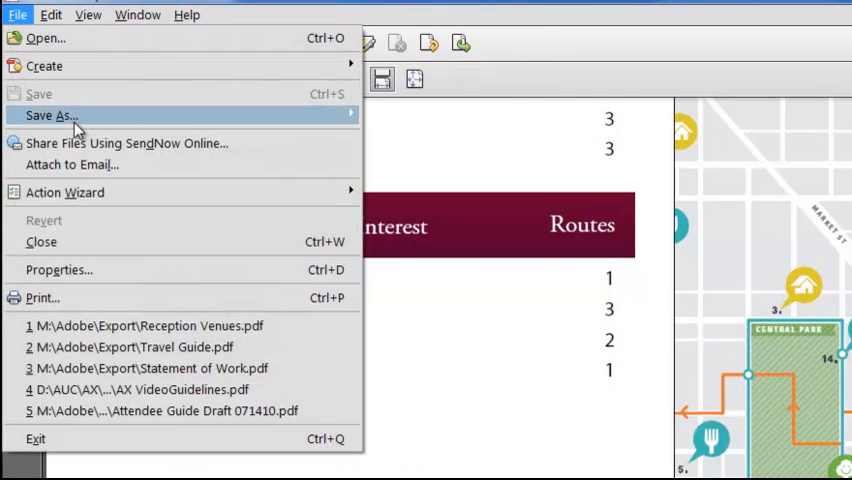
{"action": "mouse_move", "coordinate": [392, 234]}
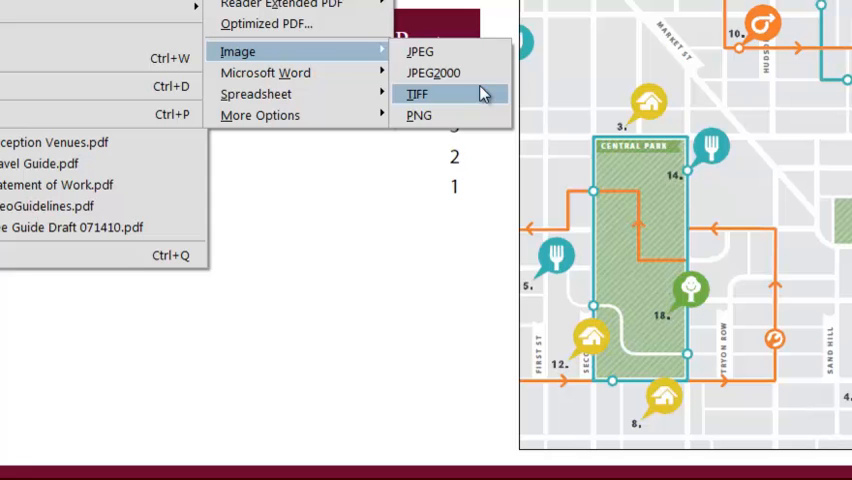
{"action": "mouse_move", "coordinate": [480, 116]}
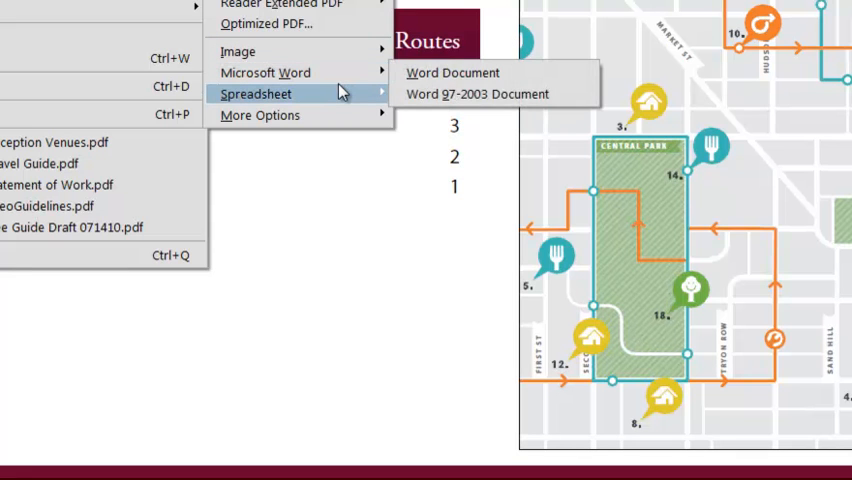
{"action": "mouse_move", "coordinate": [260, 116]}
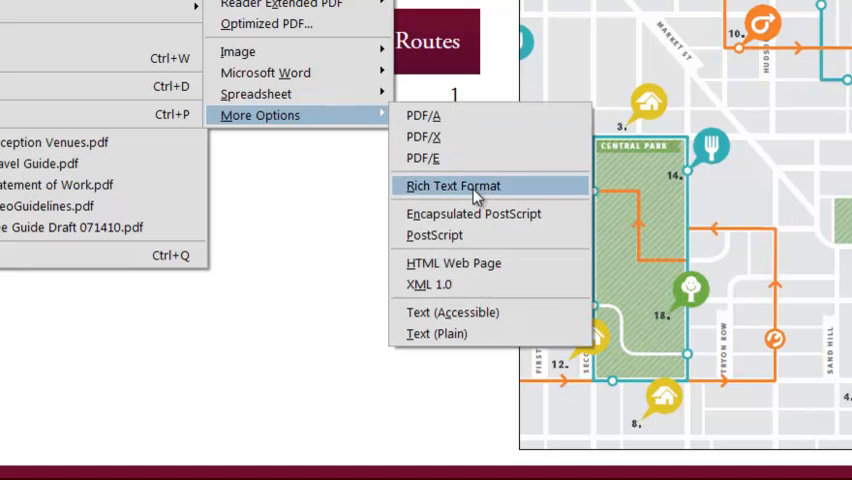
{"action": "mouse_move", "coordinate": [434, 236]}
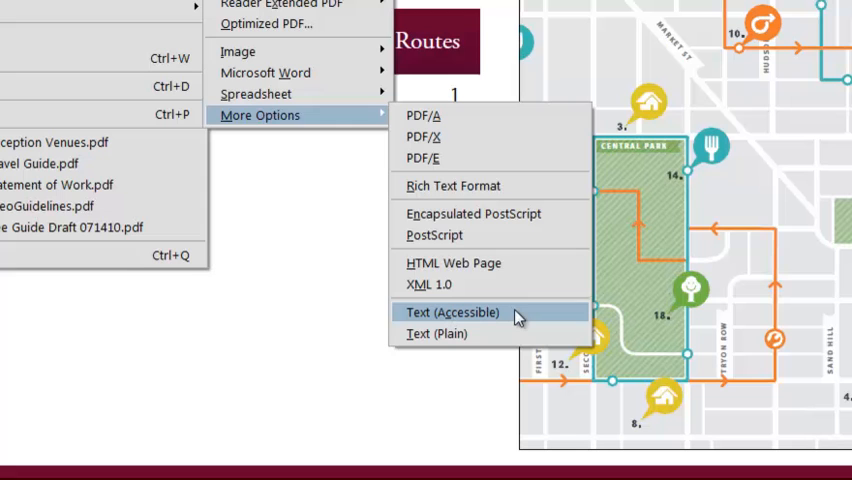
{"action": "mouse_move", "coordinate": [264, 72]}
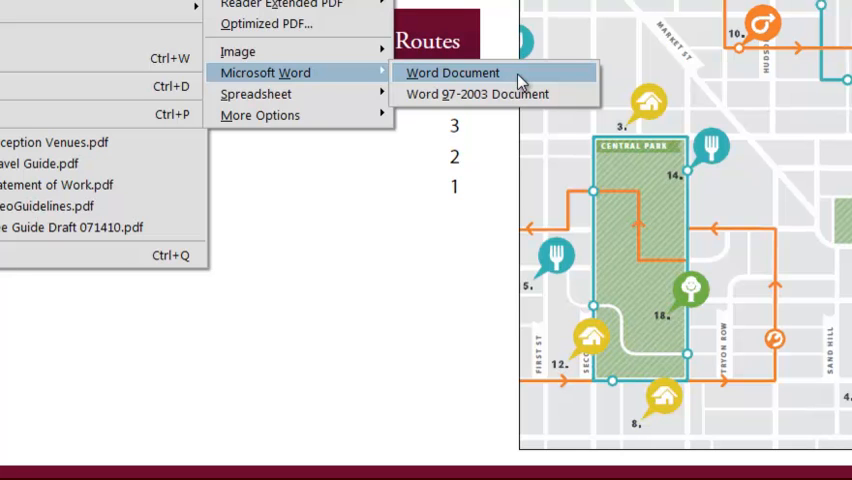
{"action": "mouse_move", "coordinate": [256, 92]}
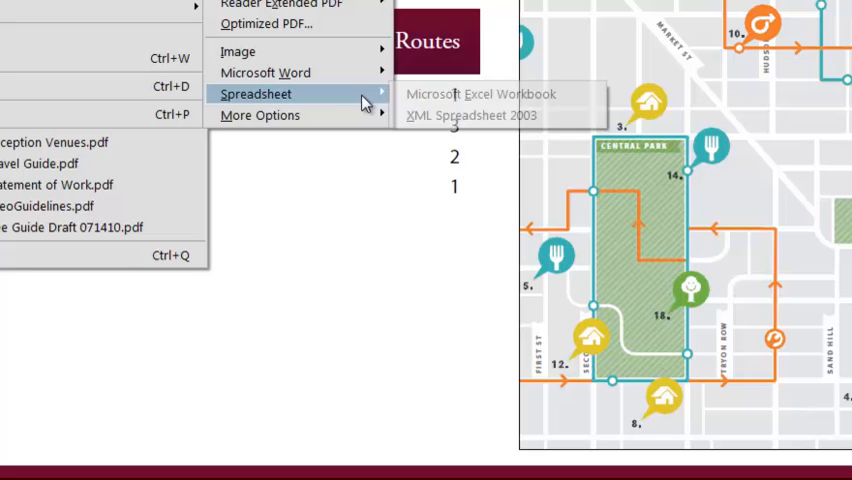
{"action": "mouse_move", "coordinate": [470, 116]}
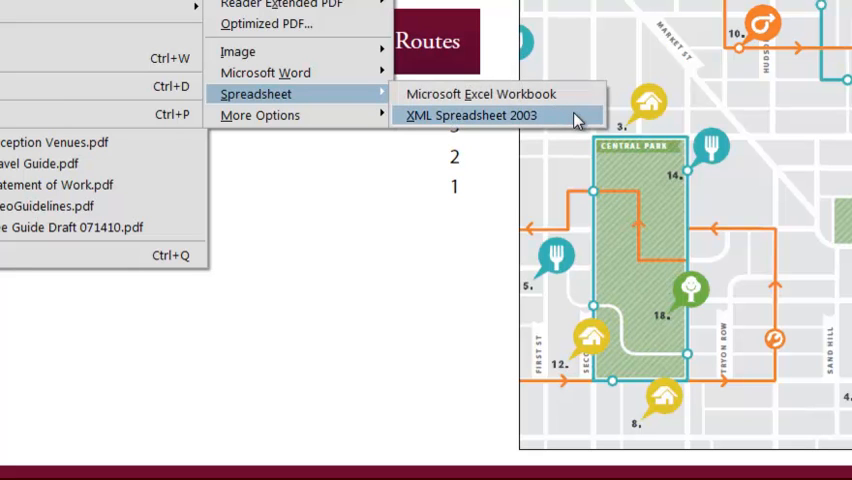
{"action": "mouse_move", "coordinate": [264, 72]}
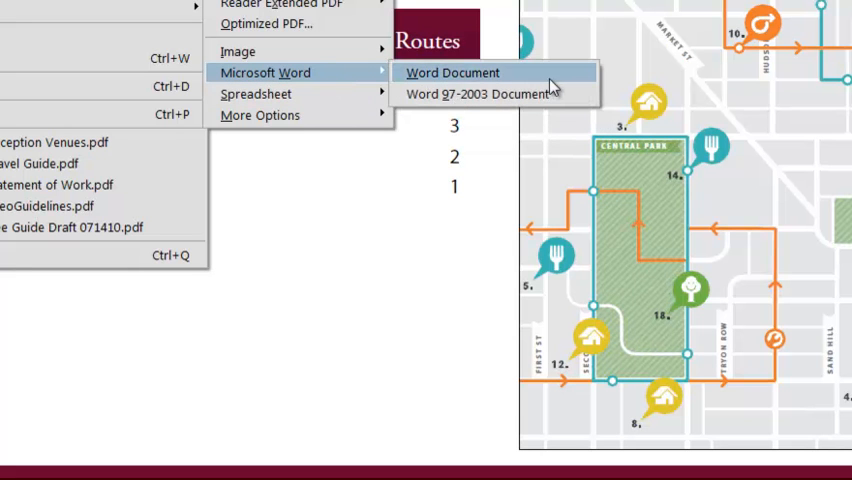
Export to Word with Retain Flowing Text, comments and images kept, OCR off, after trying page layout and OCR
{"action": "left_click", "coordinate": [452, 72]}
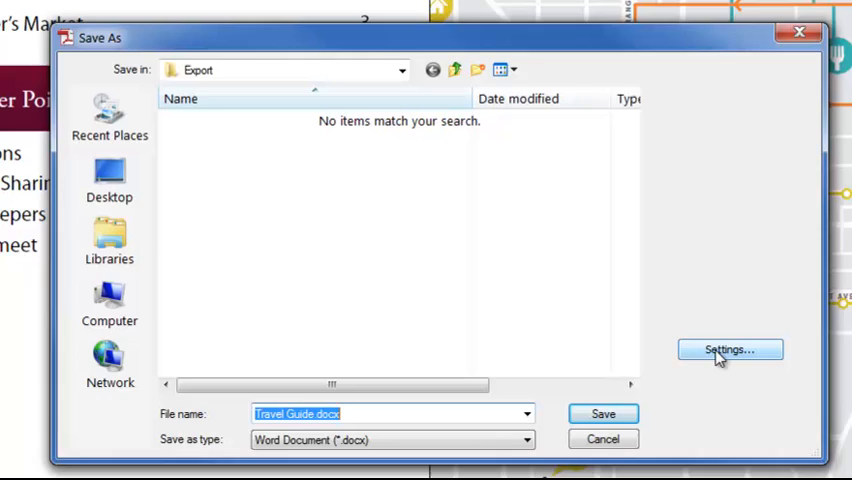
{"action": "left_click", "coordinate": [730, 348]}
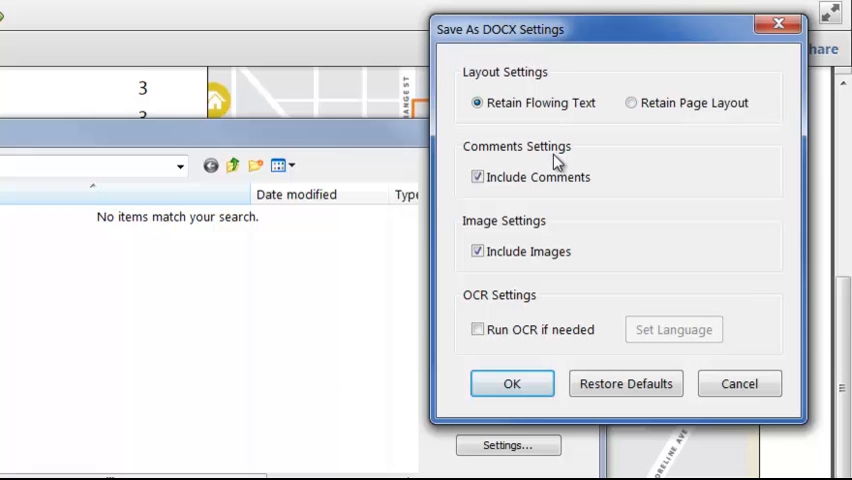
{"action": "mouse_move", "coordinate": [546, 108]}
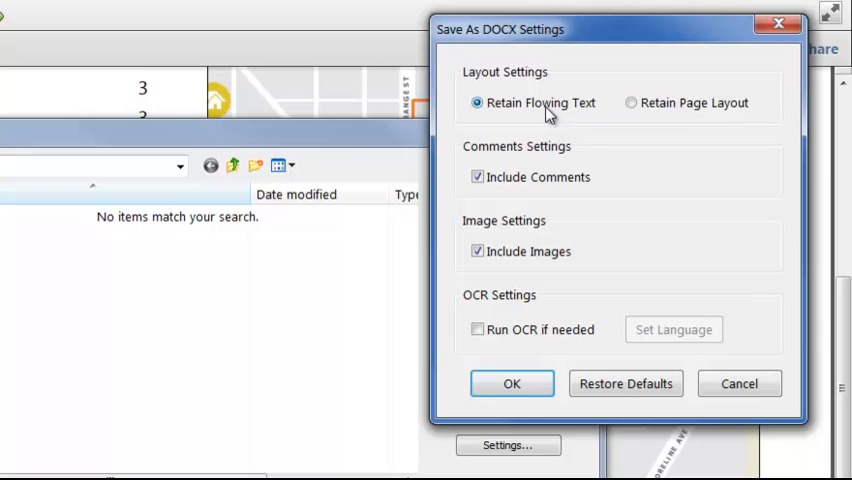
{"action": "left_click", "coordinate": [632, 102]}
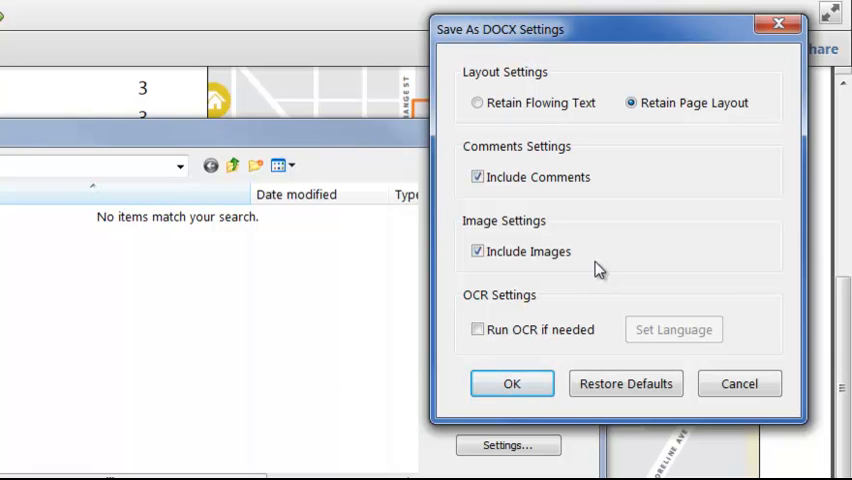
{"action": "mouse_move", "coordinate": [584, 328]}
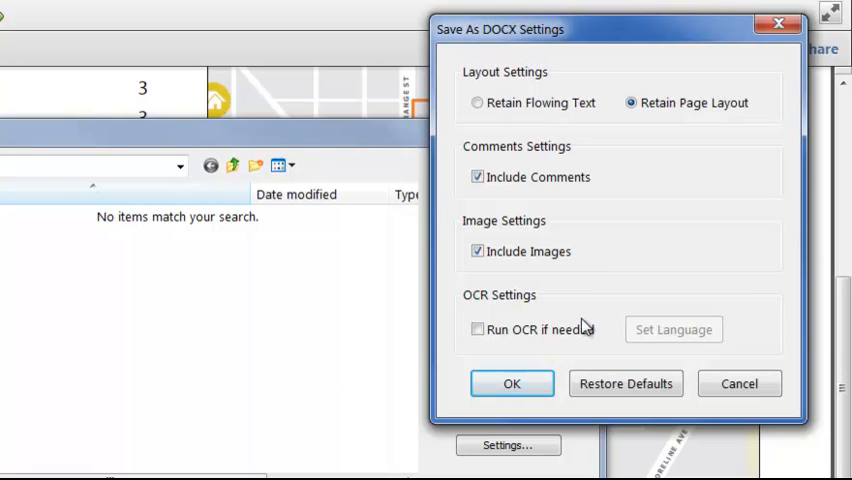
{"action": "left_click", "coordinate": [476, 328]}
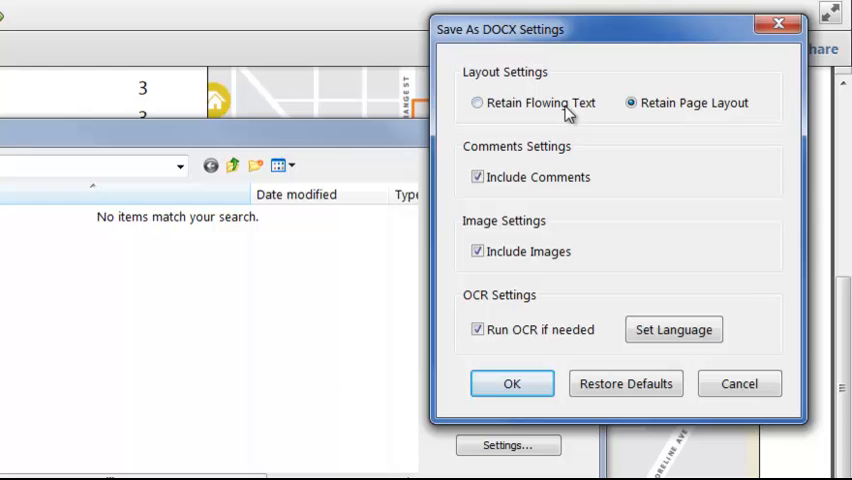
{"action": "left_click", "coordinate": [476, 102]}
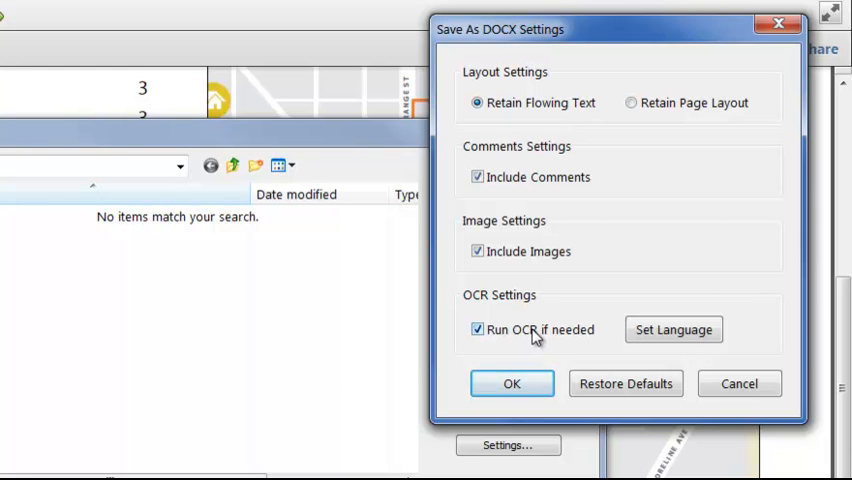
{"action": "left_click", "coordinate": [478, 328]}
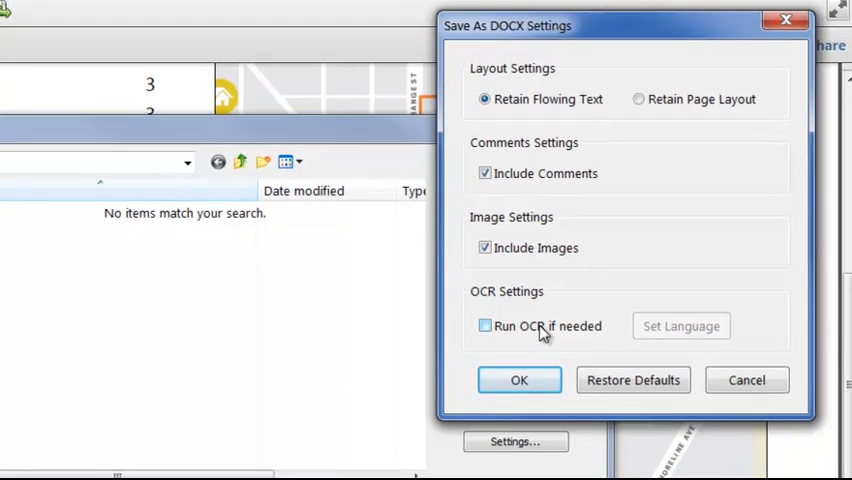
{"action": "left_click", "coordinate": [520, 380]}
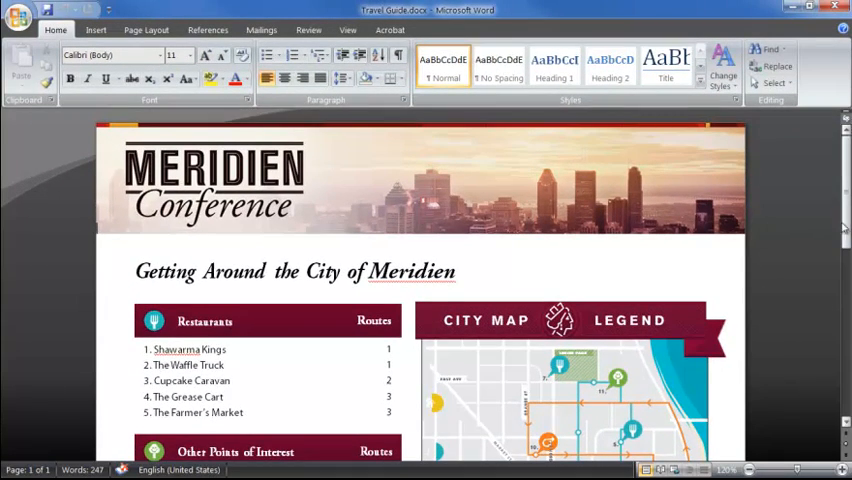
Review Travel Guide.docx through the restaurant list, map and Shuttle Schedule
{"action": "scroll", "scroll_direction": "down", "scroll_amount": 3}
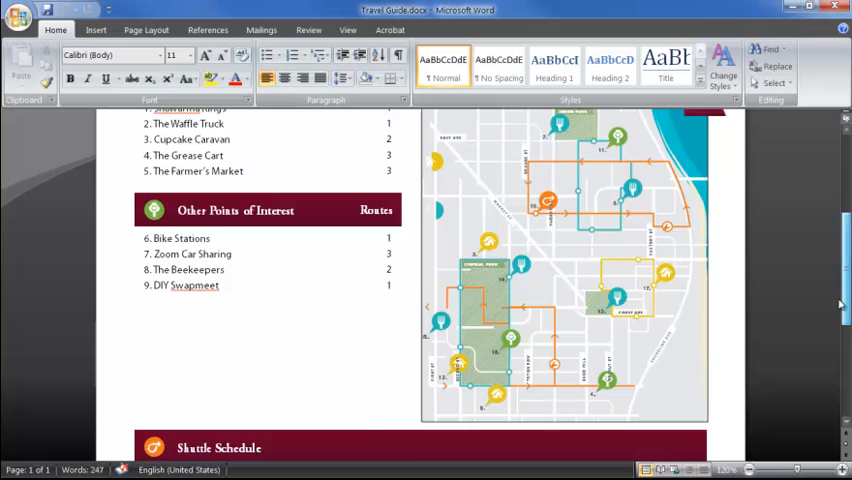
{"action": "scroll", "scroll_direction": "down", "scroll_amount": 3}
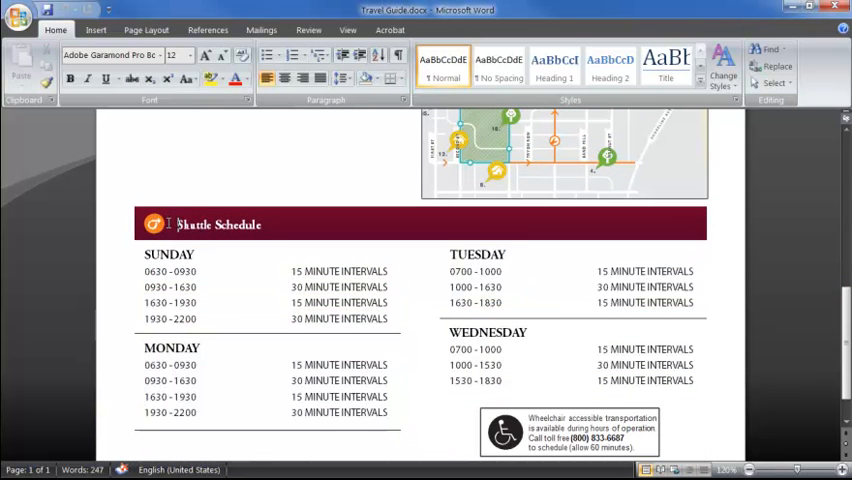
{"action": "scroll", "scroll_direction": "up", "scroll_amount": 3}
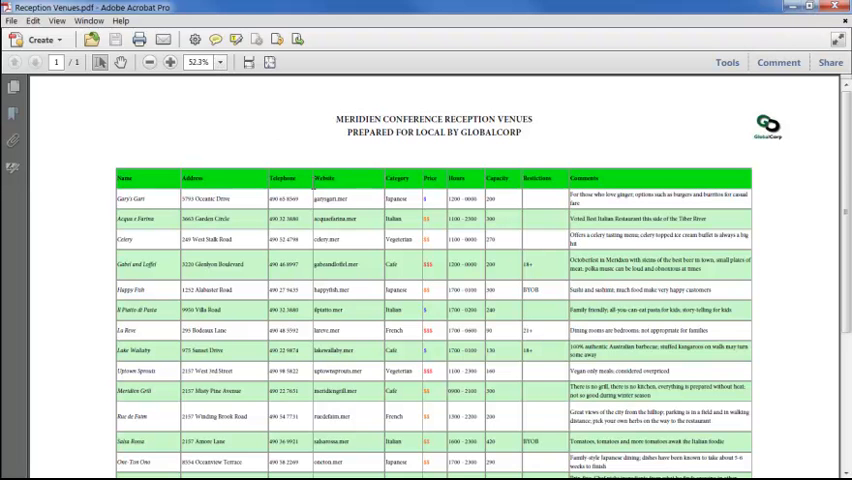
Inspect the Reception Venues table at higher zoom, then reach the File menu export commands
{"action": "left_click", "coordinate": [170, 62]}
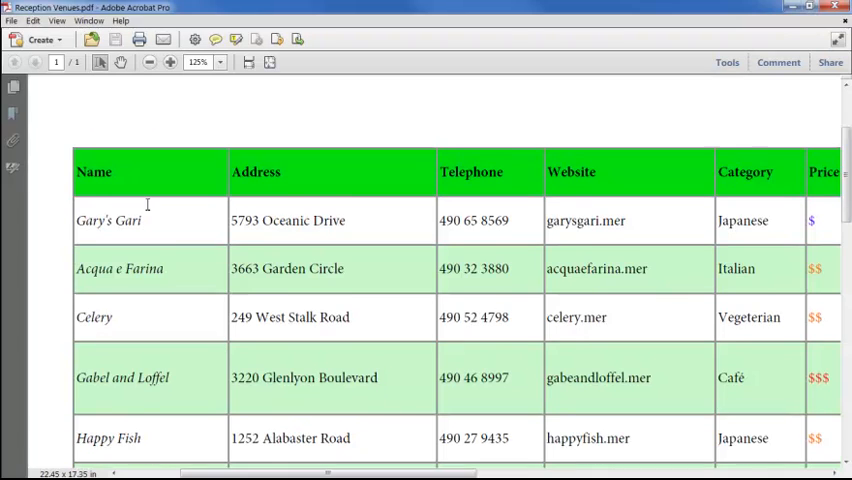
{"action": "left_click", "coordinate": [148, 62]}
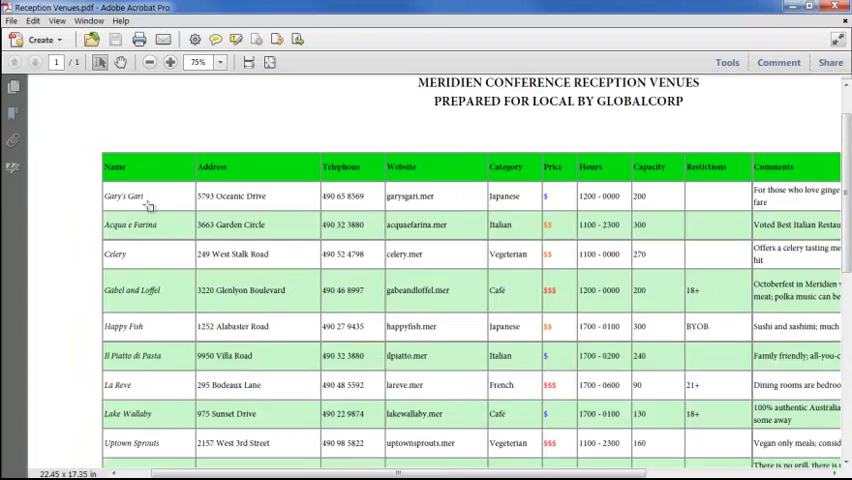
{"action": "left_click", "coordinate": [12, 20]}
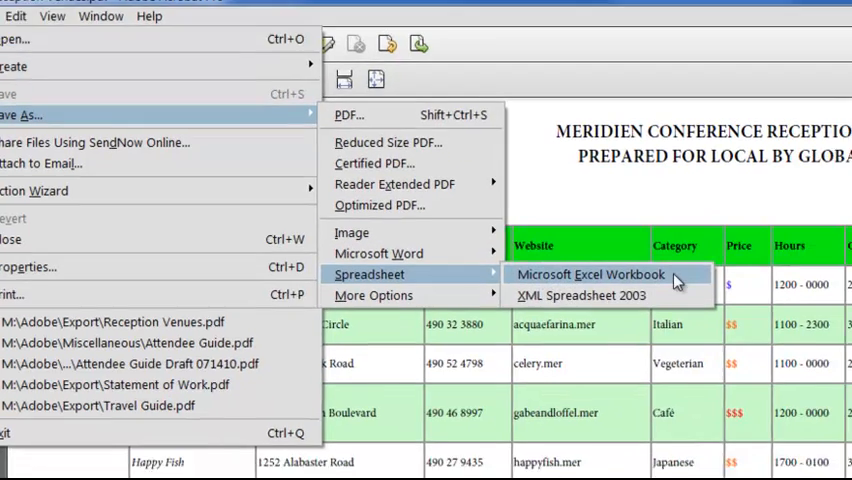
Export Reception Venues as an Excel workbook, leaving the OCR settings unchanged
{"action": "left_click", "coordinate": [592, 274]}
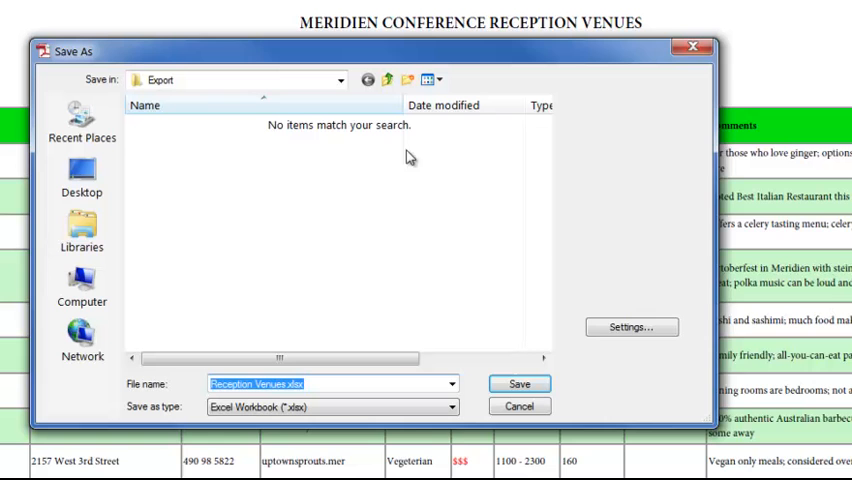
{"action": "left_click", "coordinate": [630, 328]}
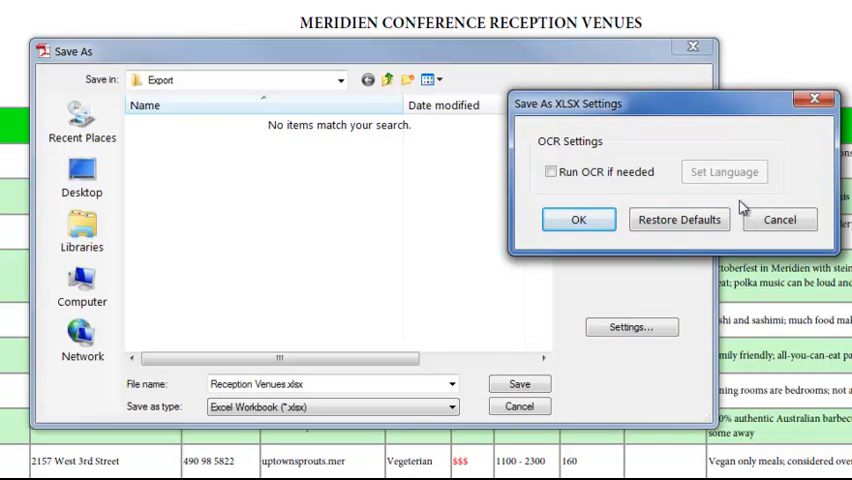
{"action": "left_click", "coordinate": [578, 220]}
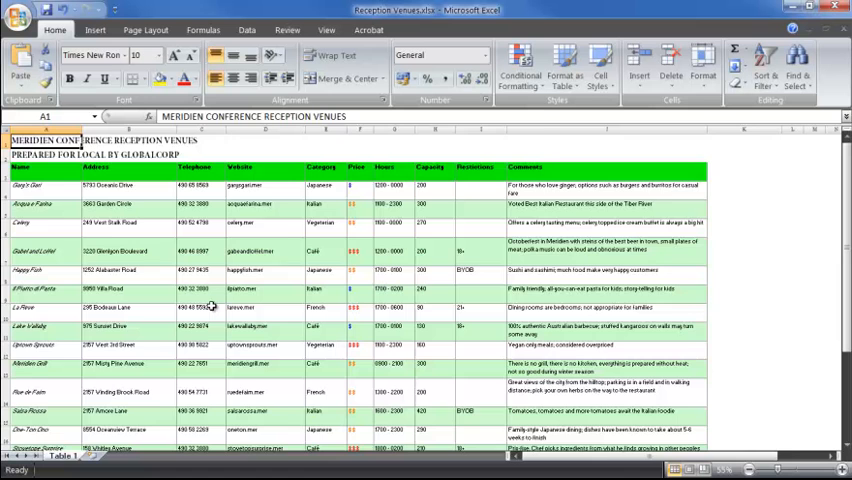
Close the exported reception venues workbook in Excel
{"action": "left_click", "coordinate": [708, 468]}
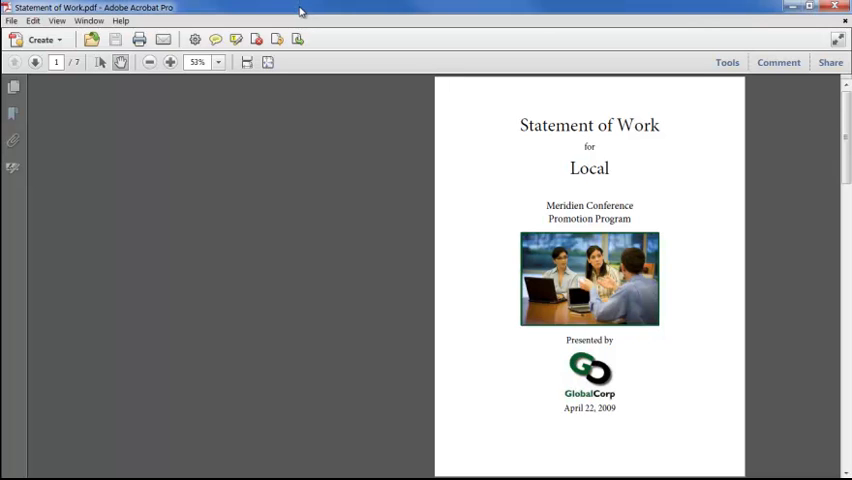
{"action": "mouse_move", "coordinate": [304, 12]}
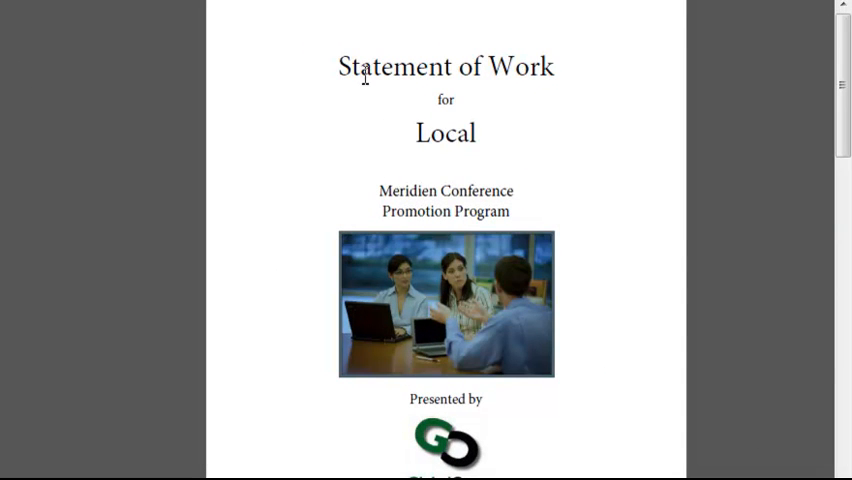
Bring up the context menu on the enlarged Statement of Work cover page
{"action": "right_click", "coordinate": [446, 132]}
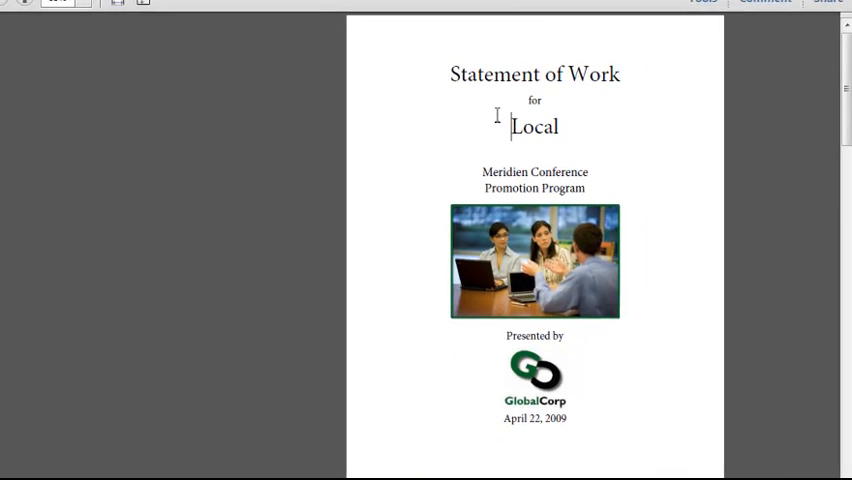
{"action": "mouse_move", "coordinate": [476, 136]}
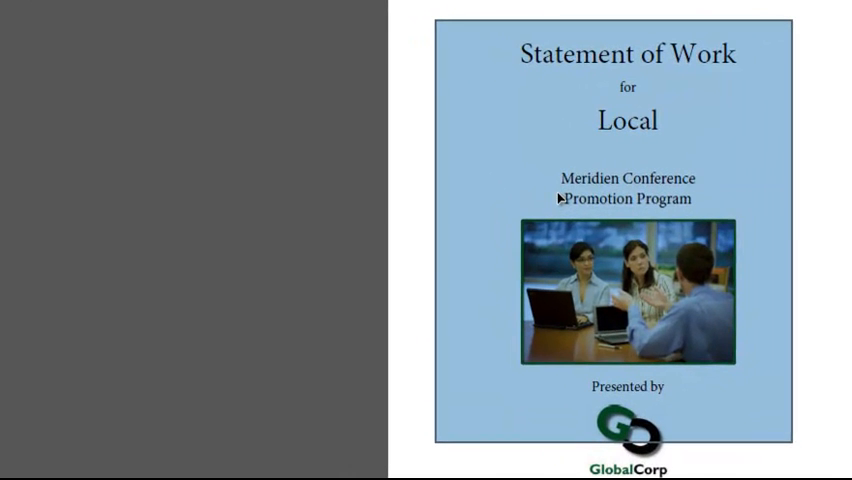
Choose Export Selection As for the selected cover area, with Word Document (*.docx) type
{"action": "right_click", "coordinate": [560, 198]}
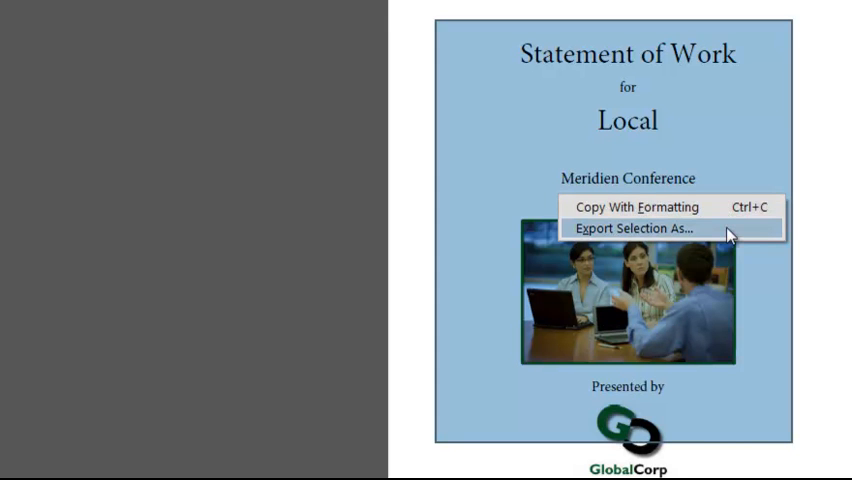
{"action": "left_click", "coordinate": [644, 228]}
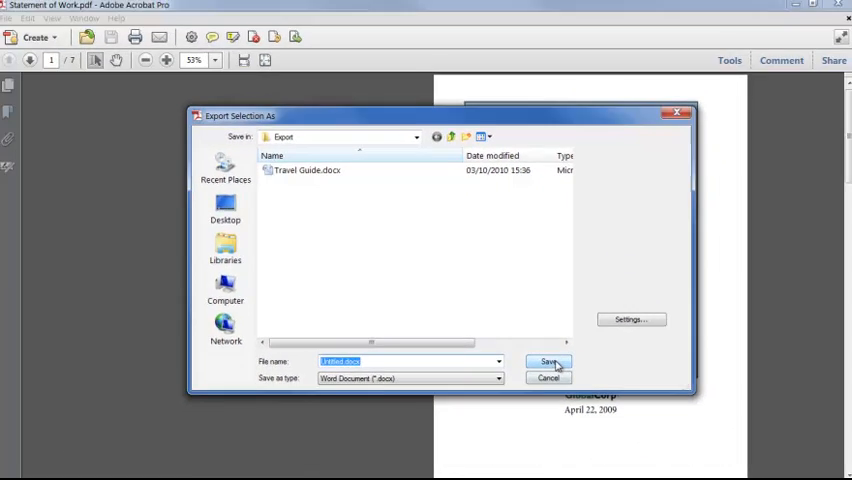
Save the cover selection as a Word document, check its title, photo and logo, and close Word
{"action": "left_click", "coordinate": [548, 360]}
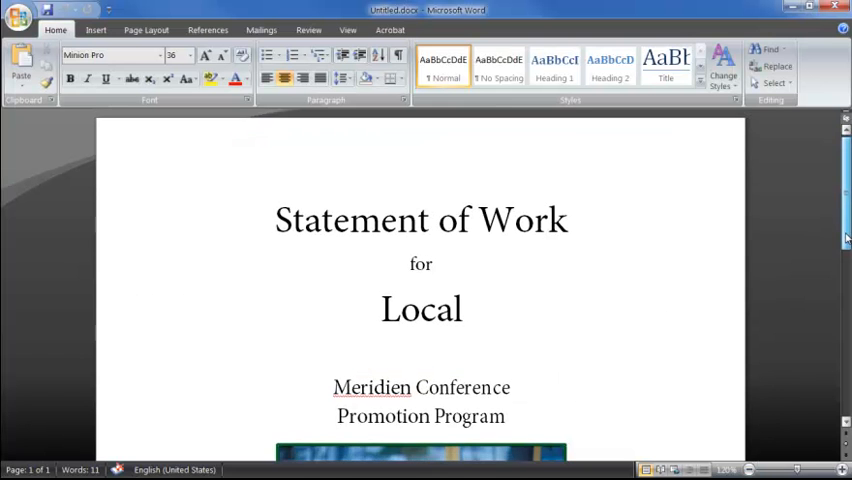
{"action": "scroll", "scroll_direction": "down", "scroll_amount": 3}
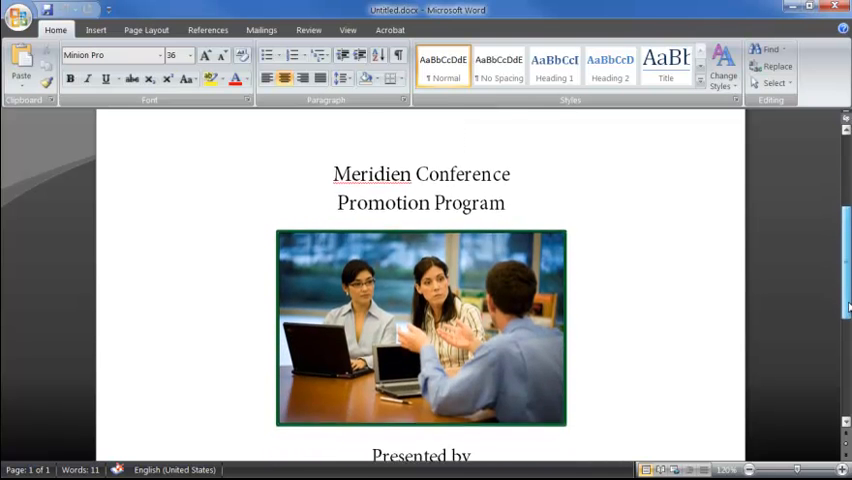
{"action": "scroll", "scroll_direction": "down", "scroll_amount": 3}
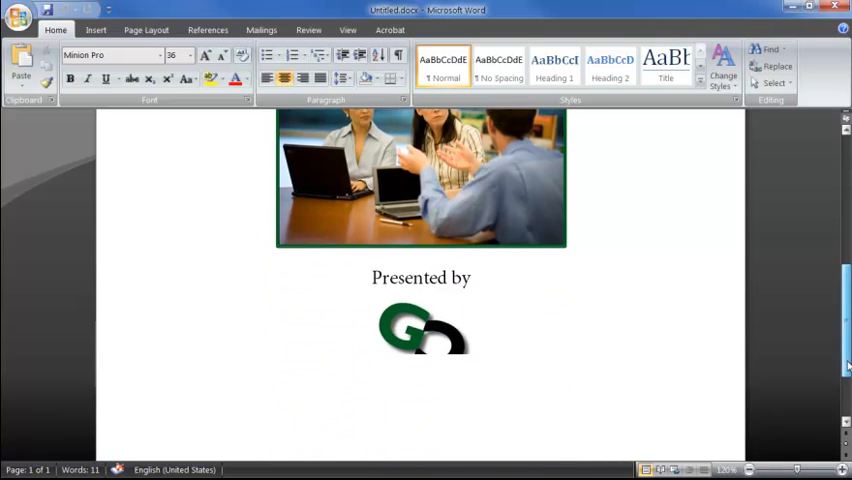
{"action": "left_click", "coordinate": [420, 322]}
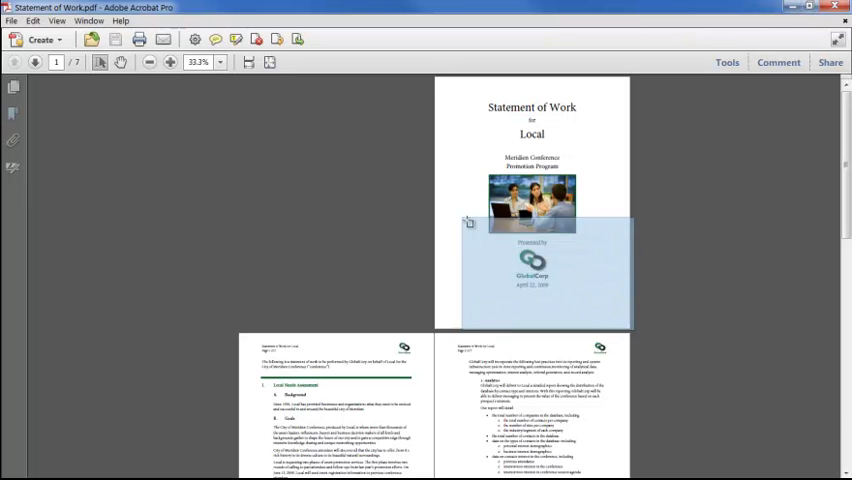
Select the cover page, move down to the Services and Messaging Optimization pages and zoom in
{"action": "left_click", "coordinate": [356, 224]}
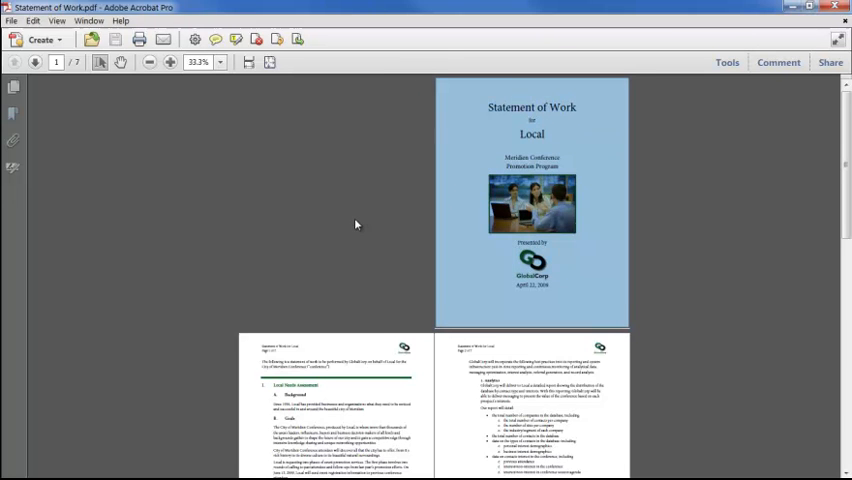
{"action": "scroll", "scroll_direction": "down", "scroll_amount": 3}
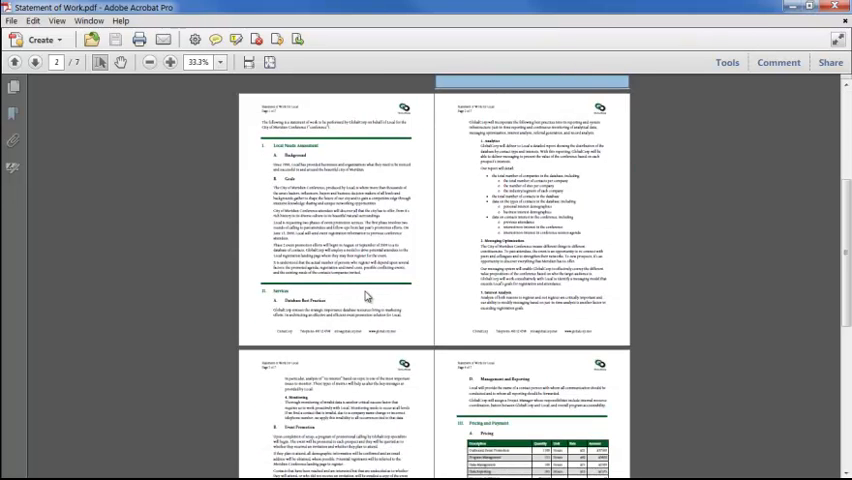
{"action": "left_click", "coordinate": [222, 62]}
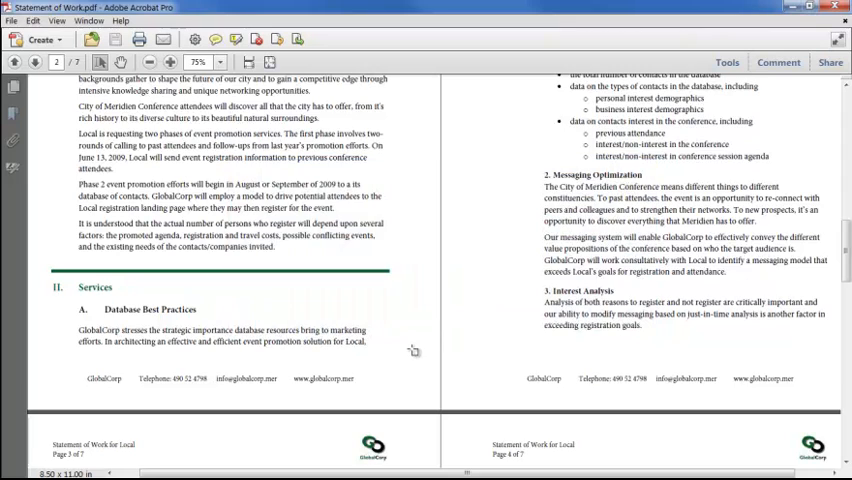
Drag a selection rectangle over the Event Promotion paragraph's opening lines
{"action": "scroll", "scroll_direction": "down", "scroll_amount": 3}
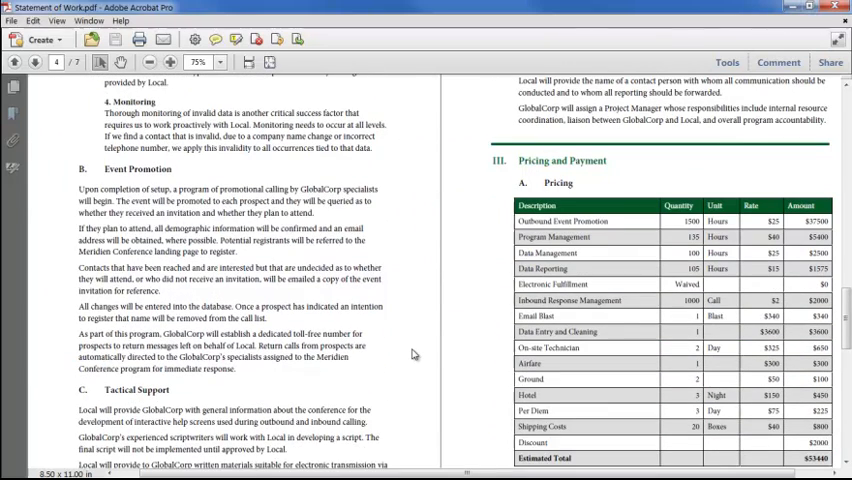
{"action": "left_click_drag", "start_coordinate": [136, 200], "coordinate": [310, 304]}
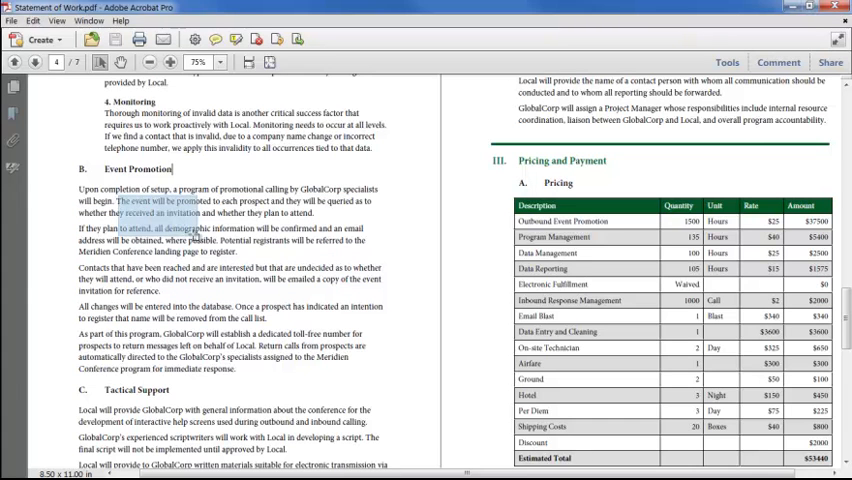
{"action": "left_click_drag", "start_coordinate": [118, 200], "coordinate": [420, 444]}
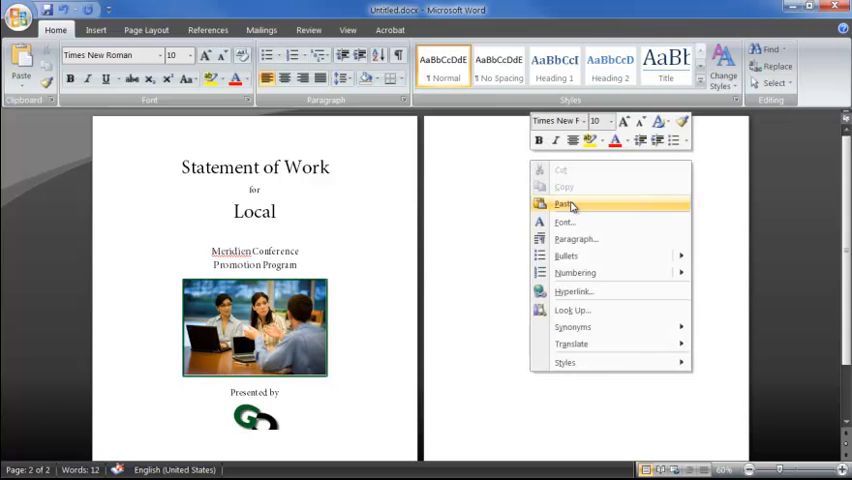
Paste the copied Event Promotion content onto Word's blank second page
{"action": "left_click", "coordinate": [564, 204]}
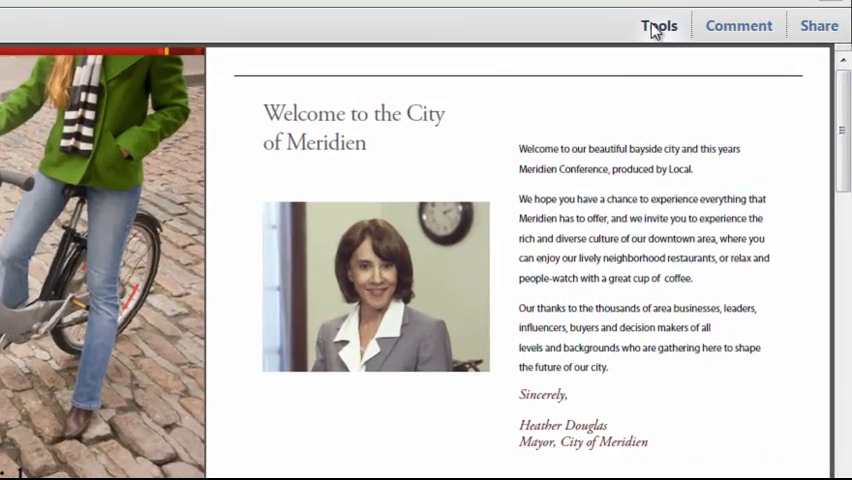
Start Export All Images from the Document Processing tools for the Attendee Guide
{"action": "left_click", "coordinate": [658, 24]}
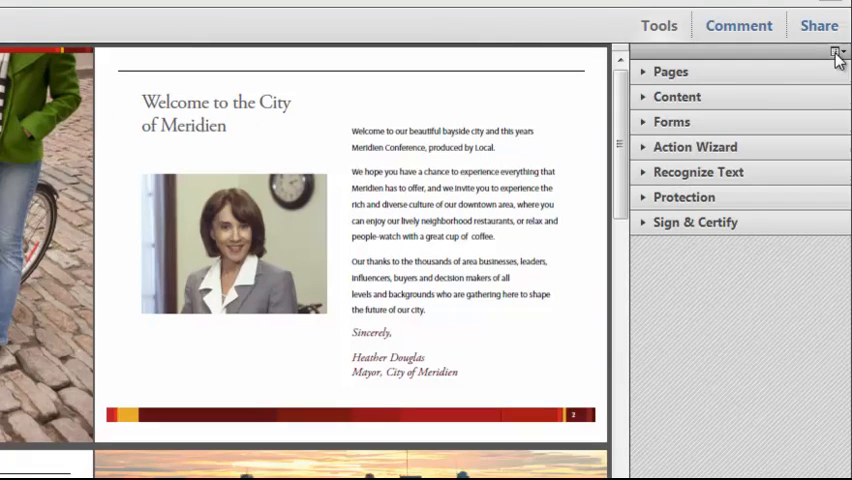
{"action": "left_click", "coordinate": [836, 52]}
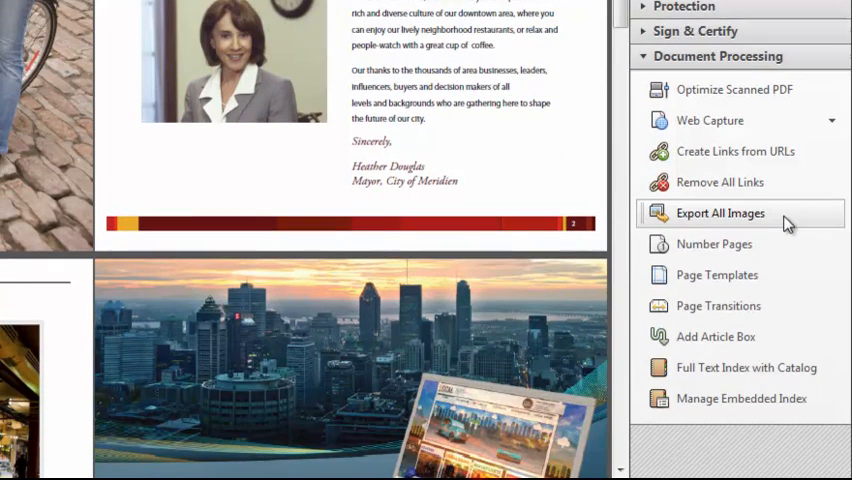
{"action": "left_click", "coordinate": [720, 212]}
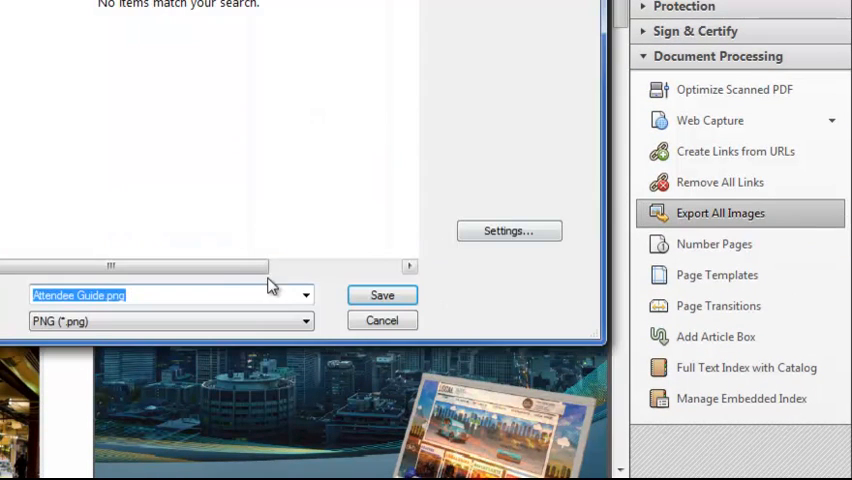
{"action": "left_click", "coordinate": [370, 320]}
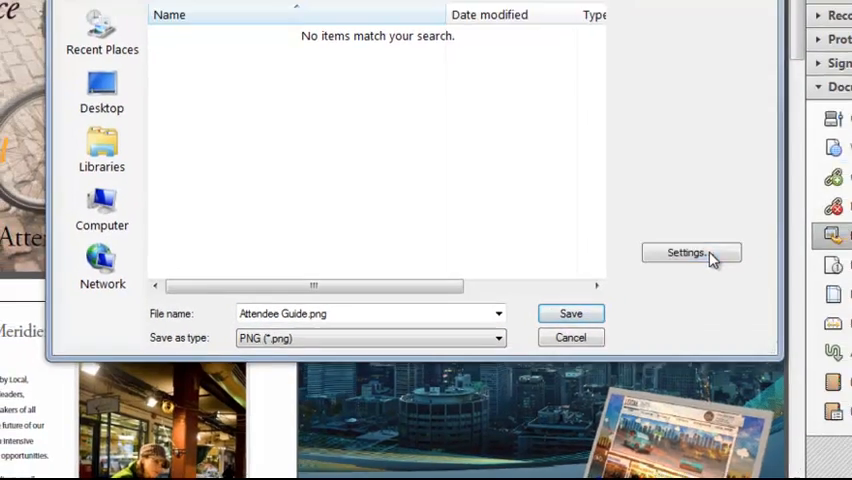
Exclude images smaller than 0.75 inches and save the PNGs into Exported Images
{"action": "left_click", "coordinate": [686, 252]}
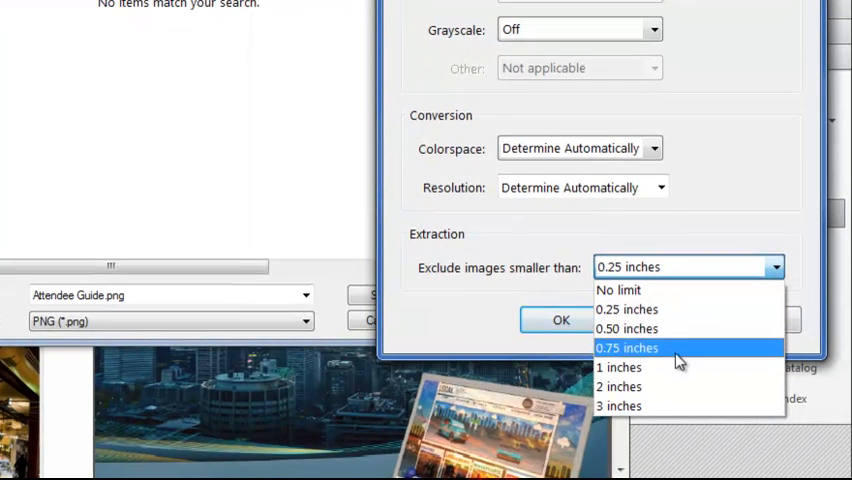
{"action": "left_click", "coordinate": [628, 348]}
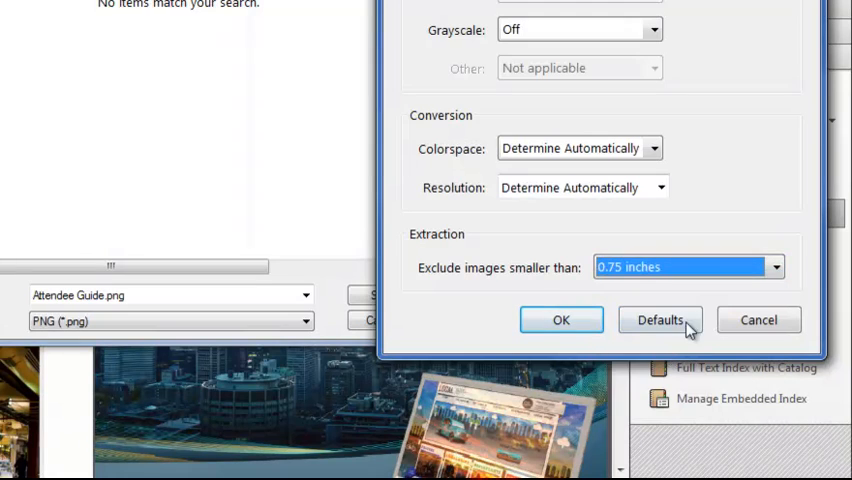
{"action": "mouse_move", "coordinate": [738, 176]}
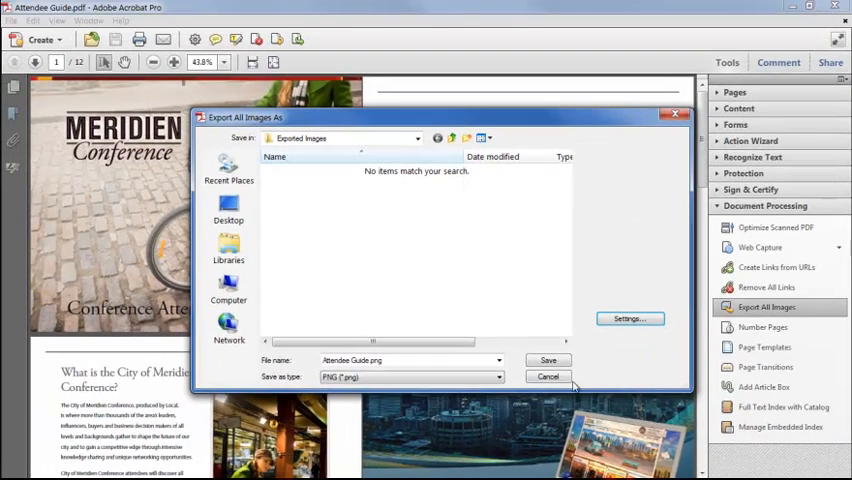
{"action": "left_click", "coordinate": [548, 360]}
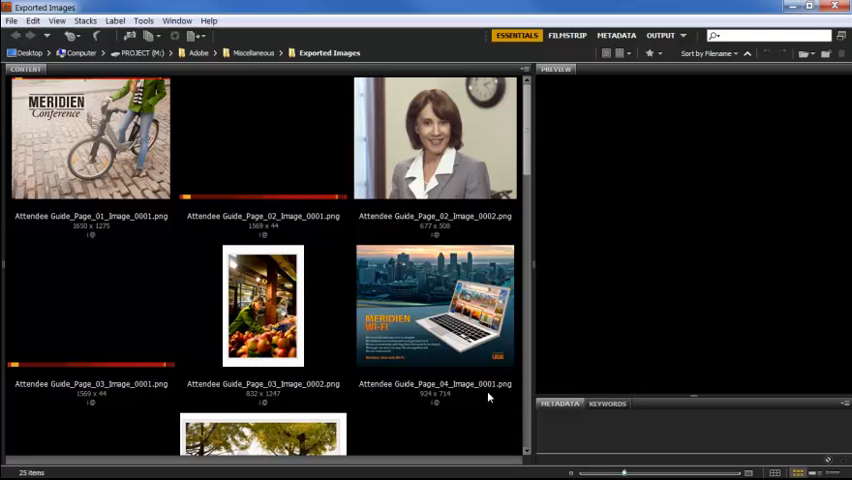
Scroll through the exported PNG thumbnails down to the Attendee Guide page 9 images
{"action": "scroll", "scroll_direction": "down", "scroll_amount": 3}
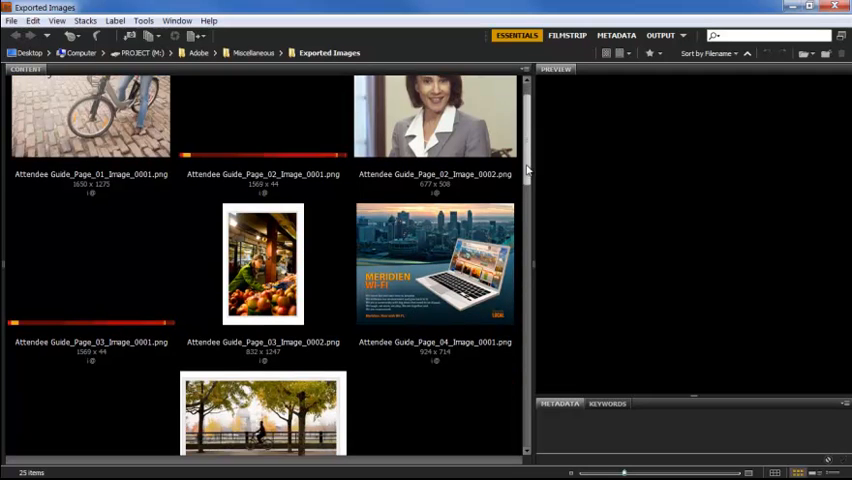
{"action": "scroll", "scroll_direction": "down", "scroll_amount": 3}
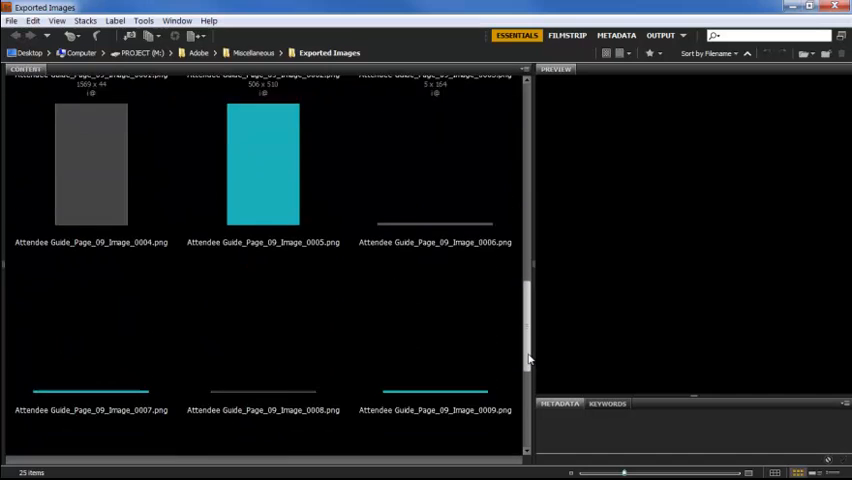